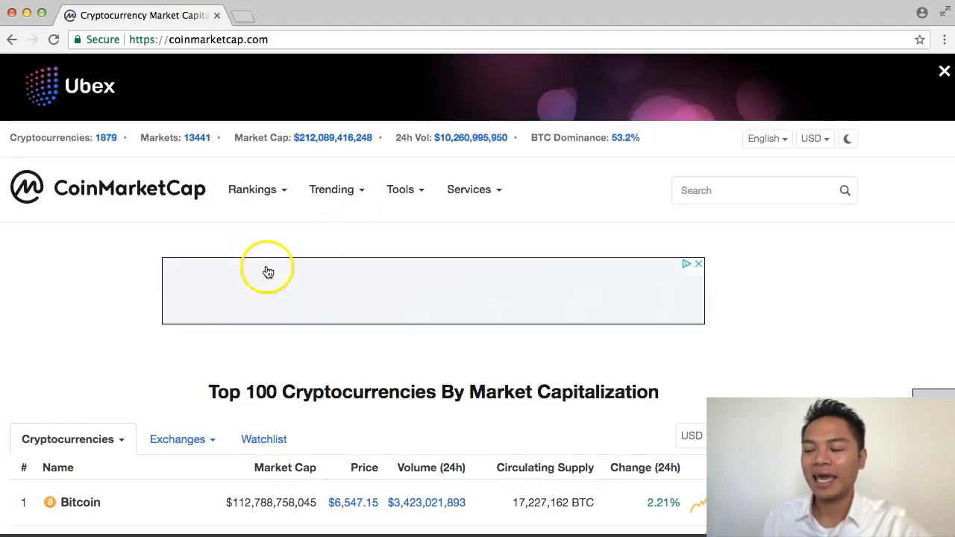
# Go to the BitShares coin page on CoinMarketCap and follow its Website link to bitshares.org.
pyautogui.scroll(-3)
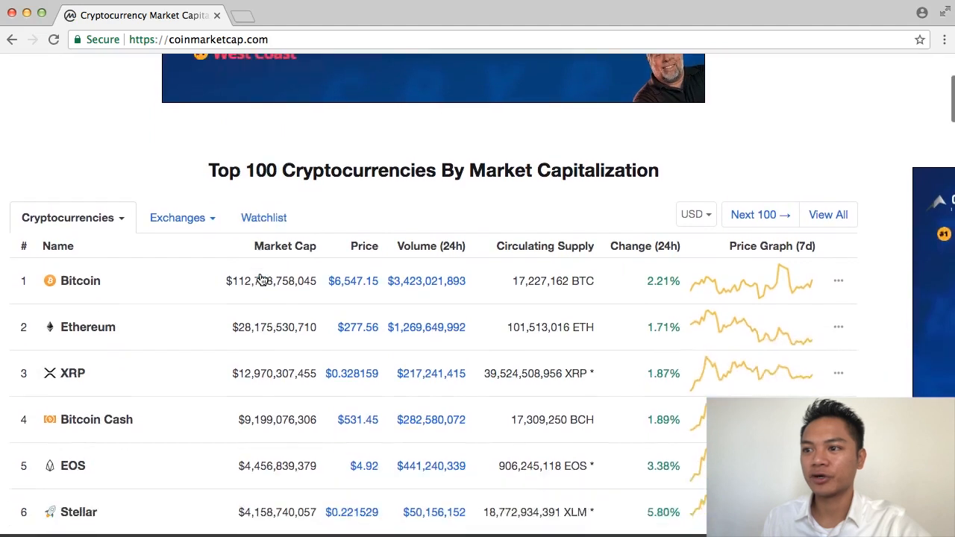
pyautogui.scroll(-3)
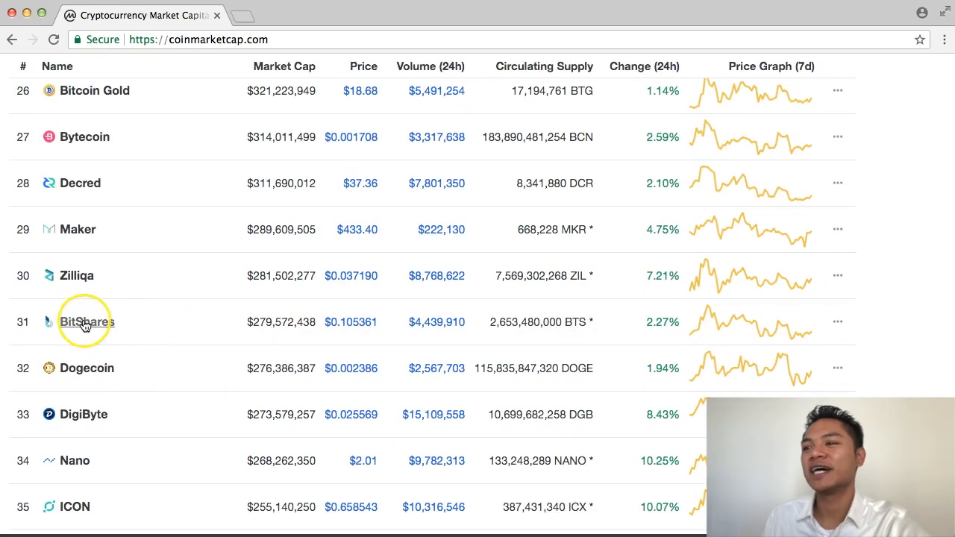
pyautogui.moveTo(80, 322)
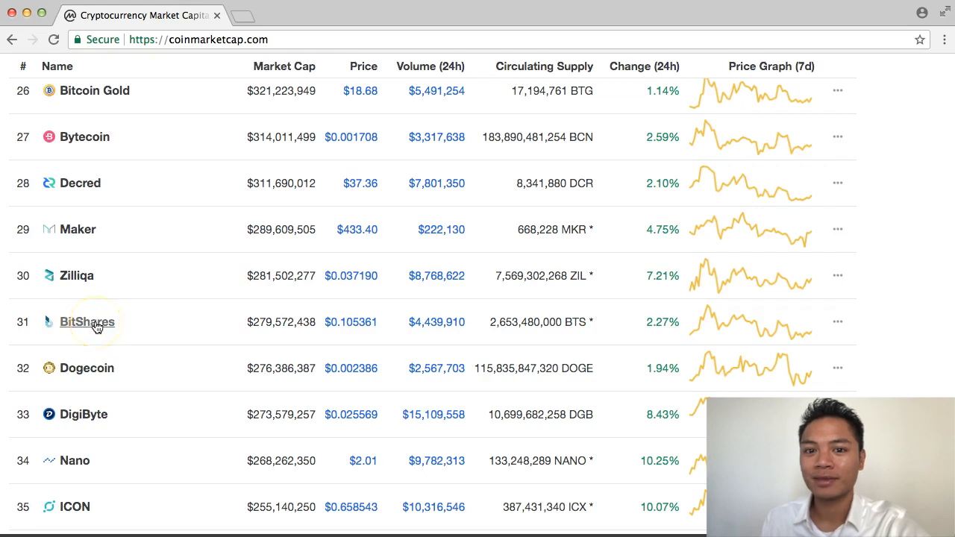
pyautogui.click(87, 322)
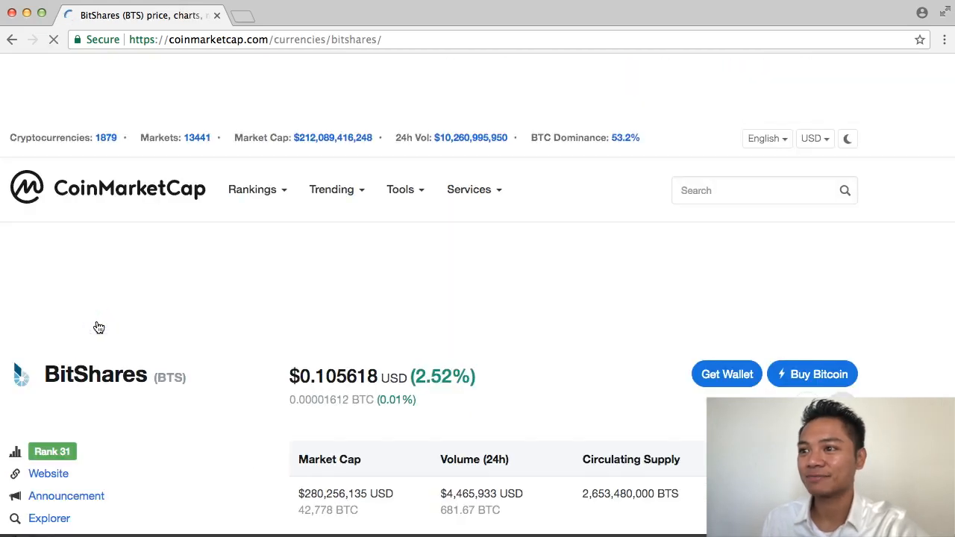
pyautogui.scroll(-3)
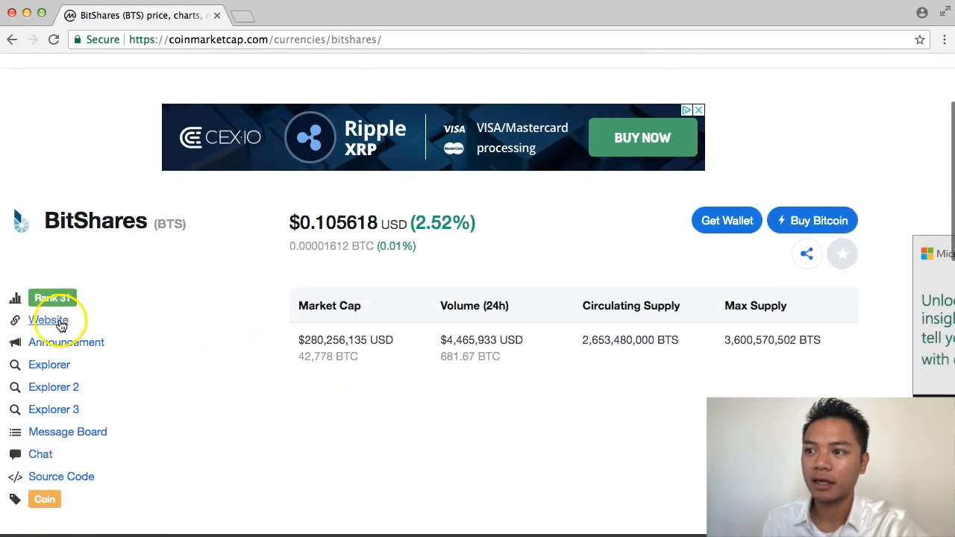
pyautogui.click(48, 319)
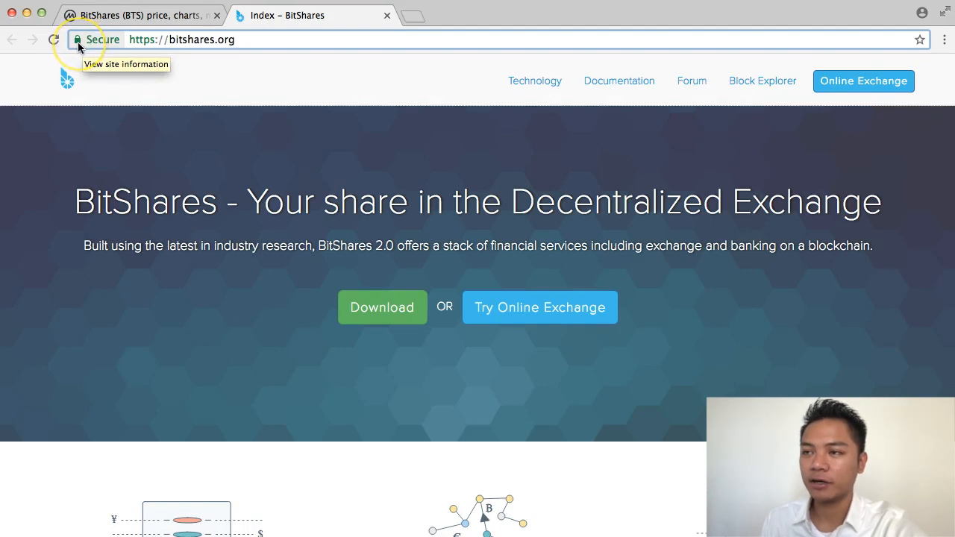
pyautogui.click(182, 39)
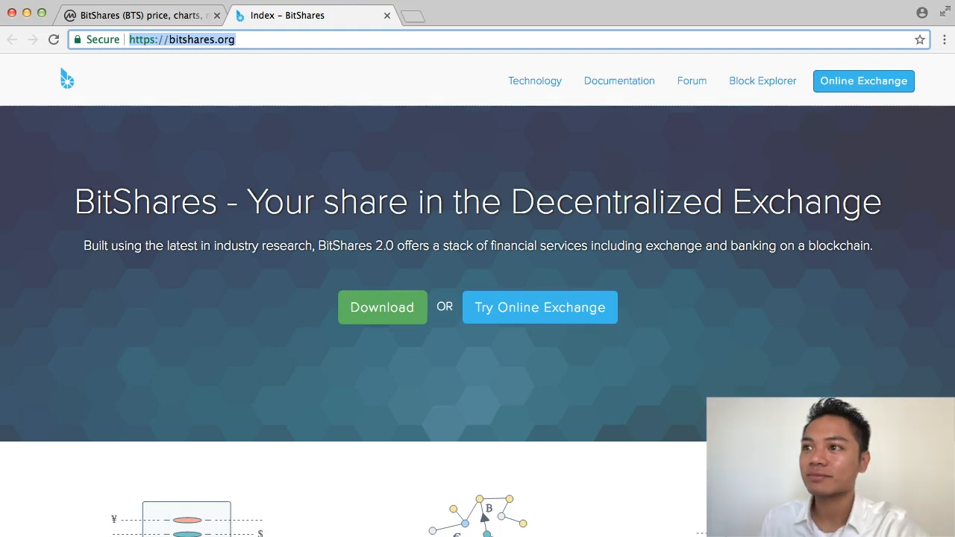
# Return to the CoinMarketCap BitShares page and scroll down to its Social feeds section.
pyautogui.click(142, 15)
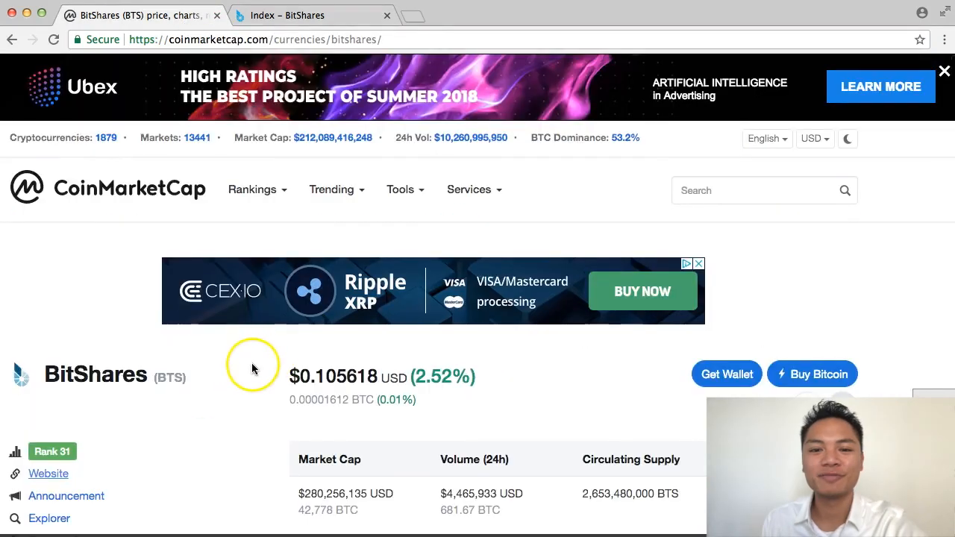
pyautogui.scroll(-3)
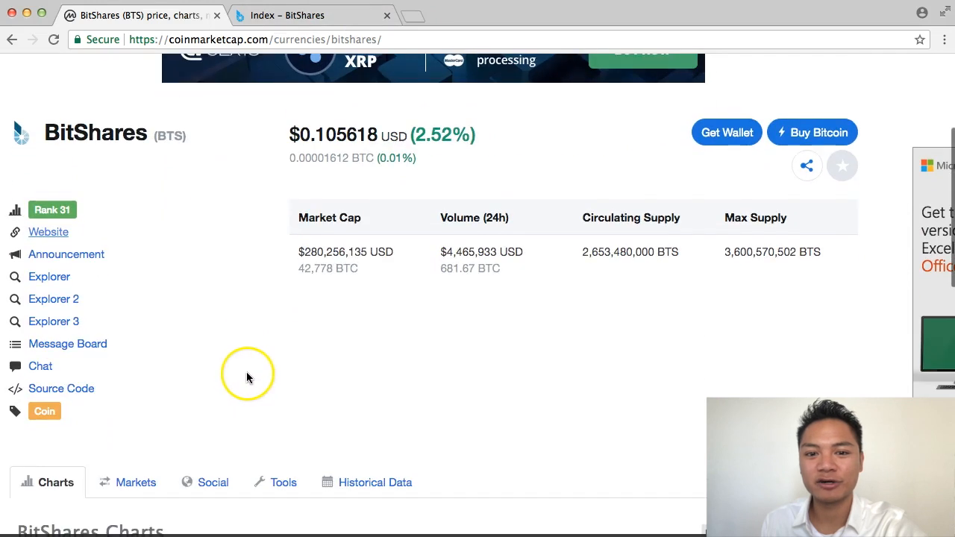
pyautogui.scroll(-3)
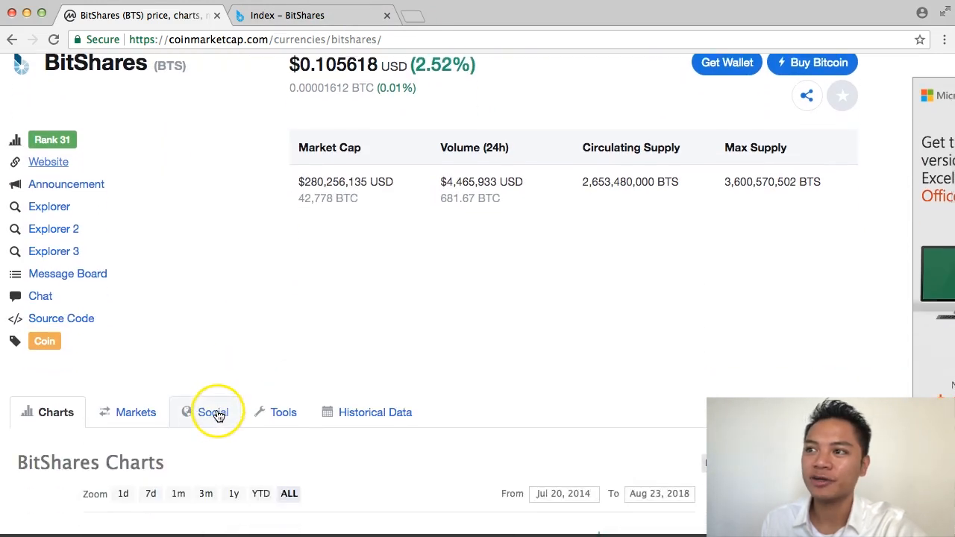
pyautogui.scroll(3)
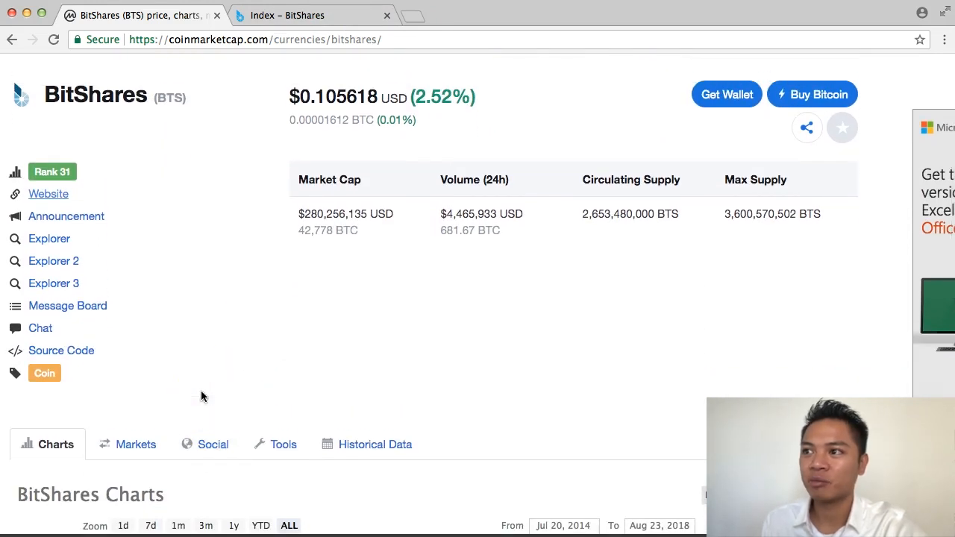
pyautogui.scroll(-3)
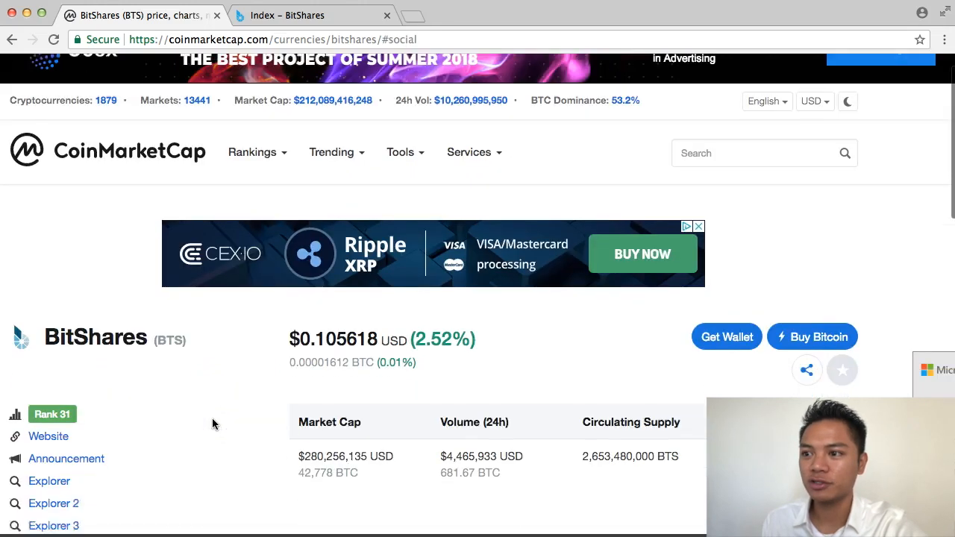
pyautogui.scroll(-3)
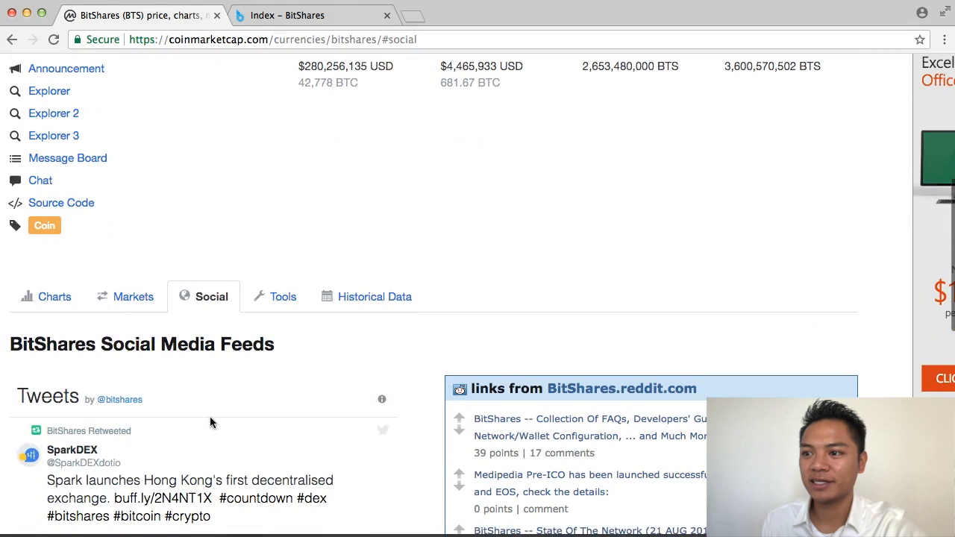
pyautogui.moveTo(107, 403)
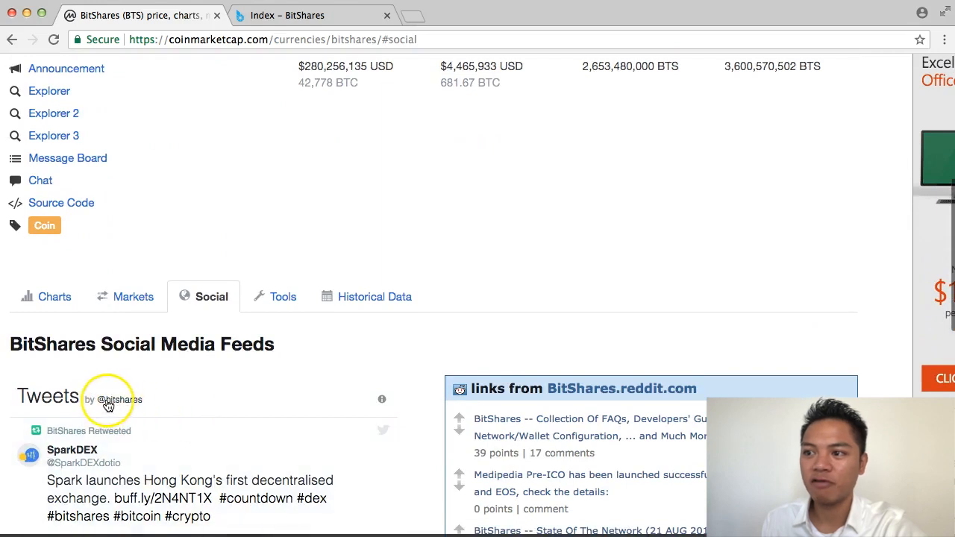
pyautogui.moveTo(119, 400)
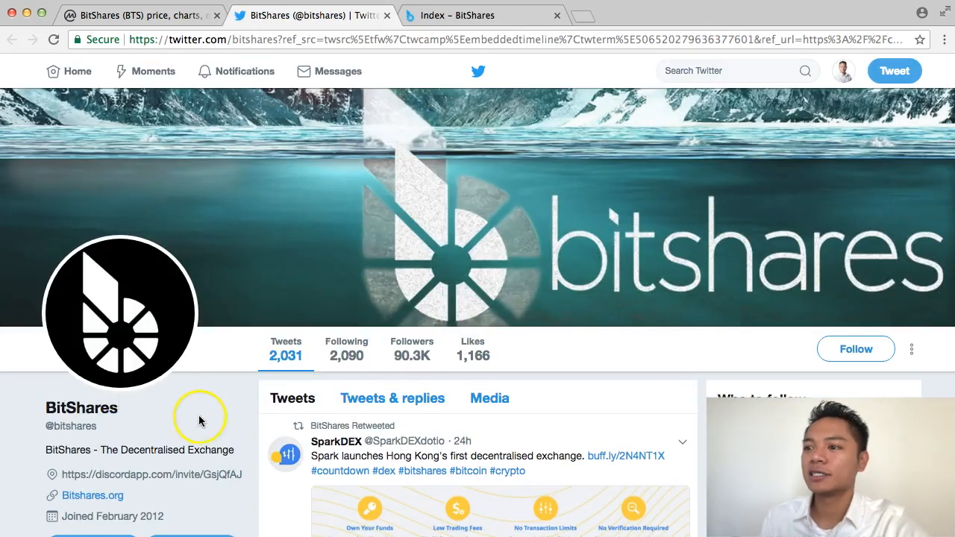
# Review the BitShares Twitter profile and follow its Bitshares.org profile link.
pyautogui.scroll(-3)
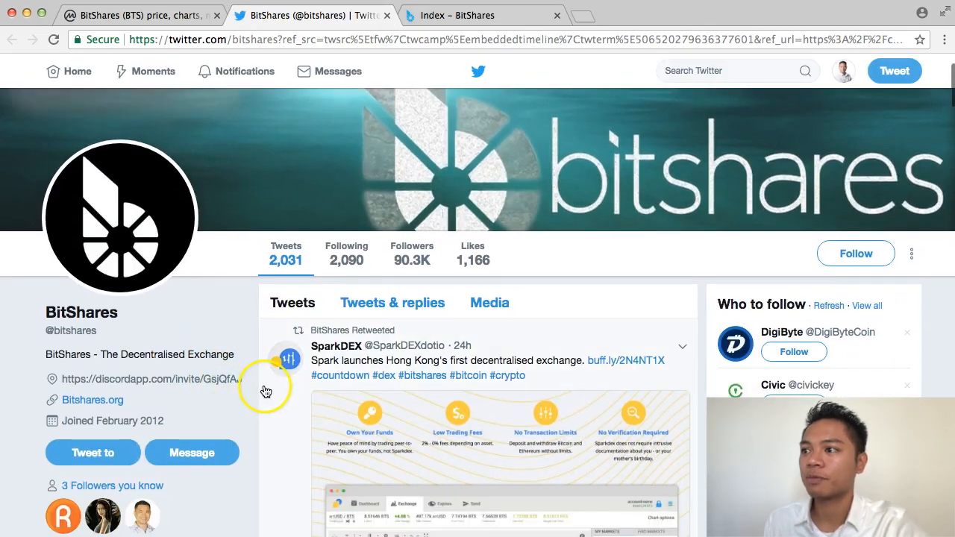
pyautogui.moveTo(412, 259)
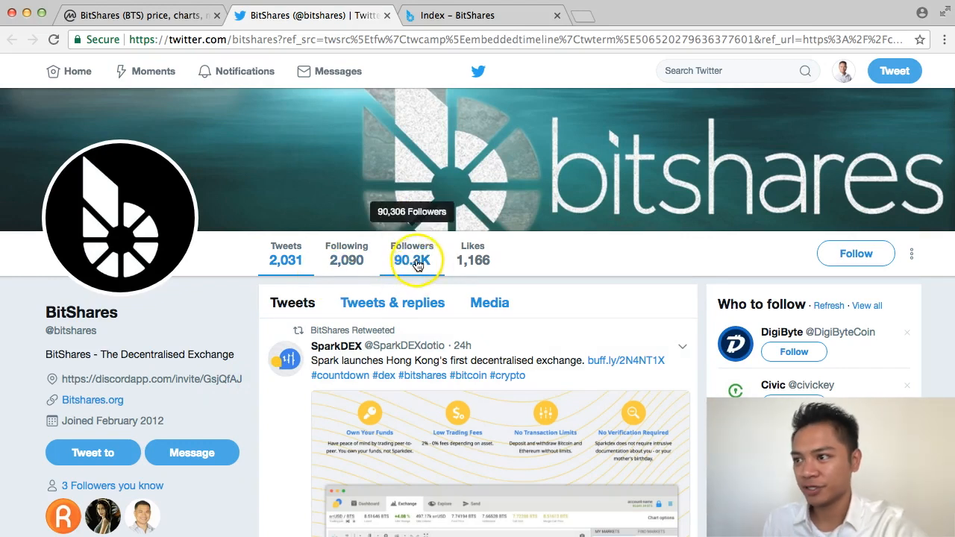
pyautogui.moveTo(416, 271)
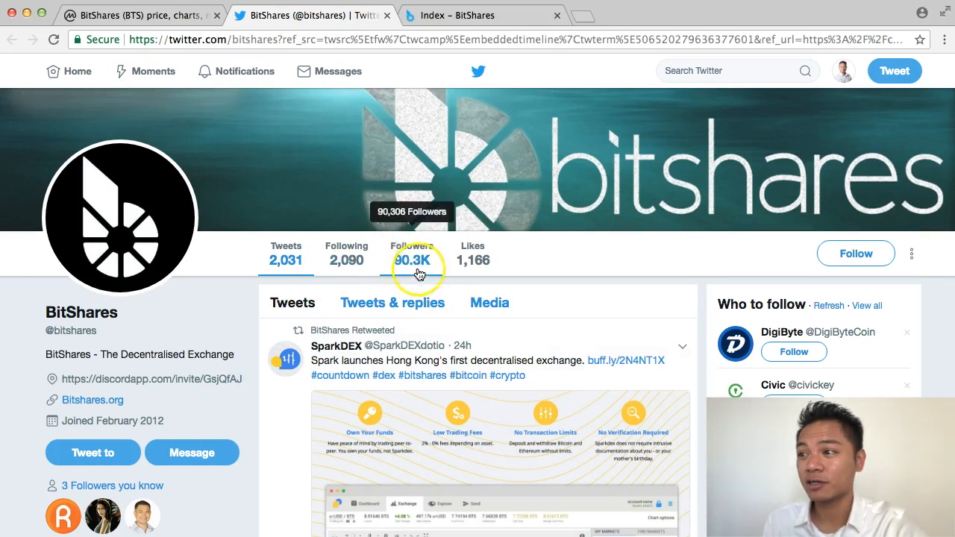
pyautogui.moveTo(112, 403)
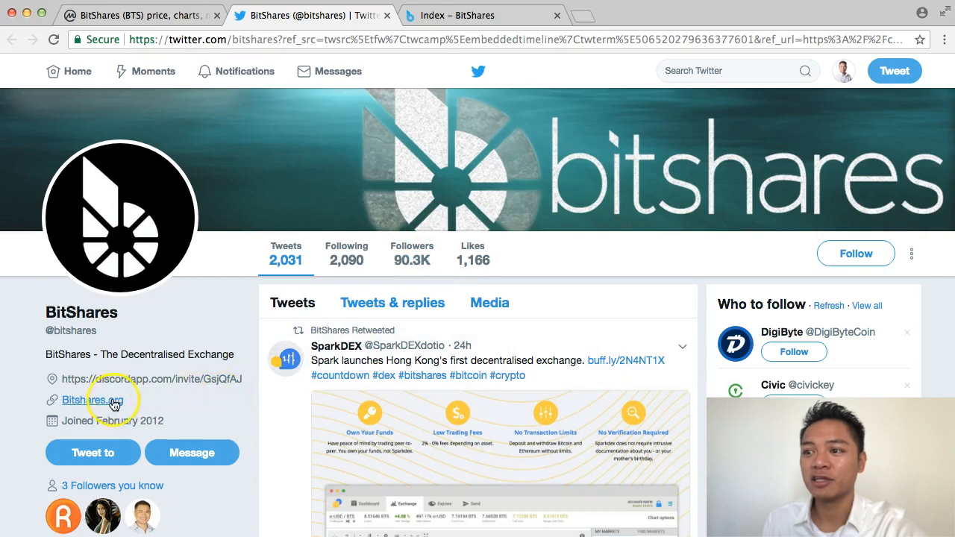
pyautogui.moveTo(91, 409)
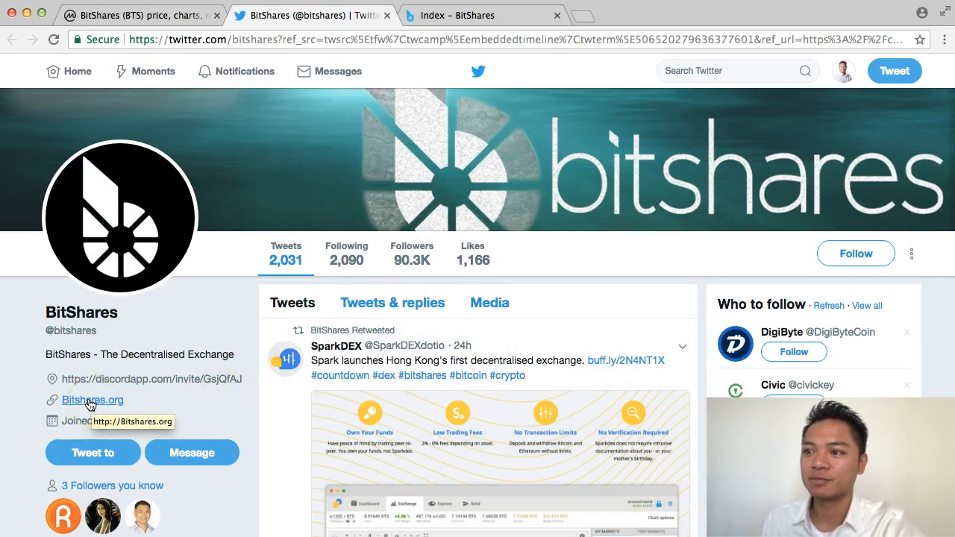
pyautogui.click(93, 400)
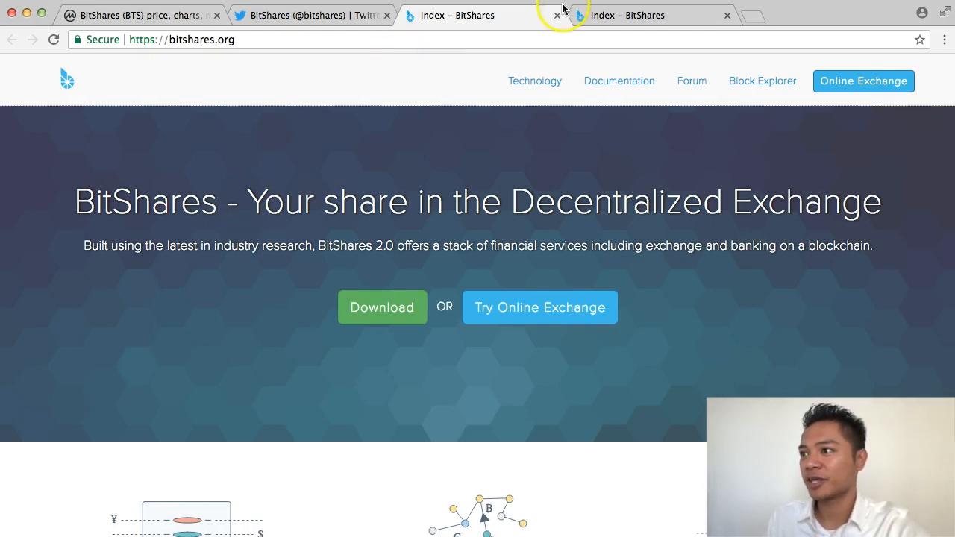
# Close the duplicate BitShares, Twitter and CoinMarketCap tabs, leaving only bitshares.org.
pyautogui.click(310, 15)
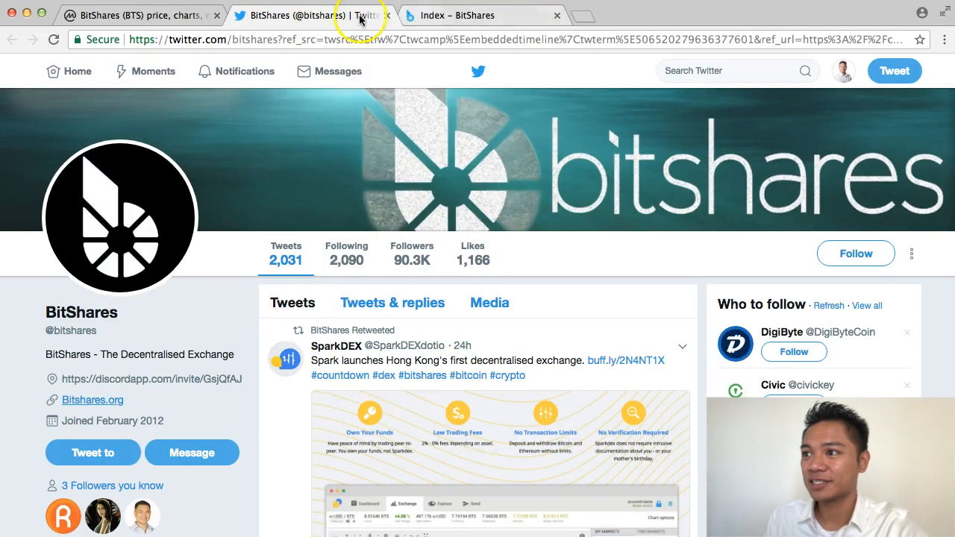
pyautogui.click(382, 15)
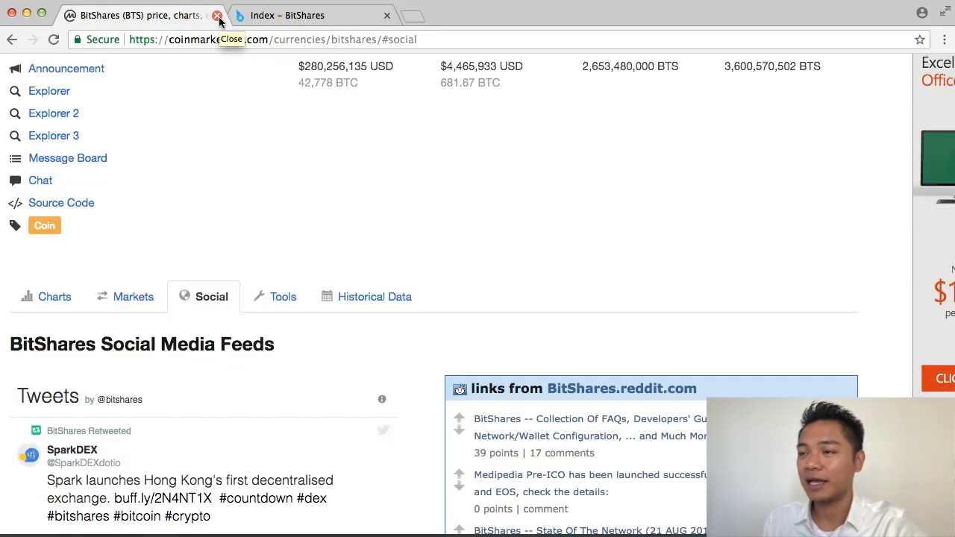
pyautogui.click(218, 15)
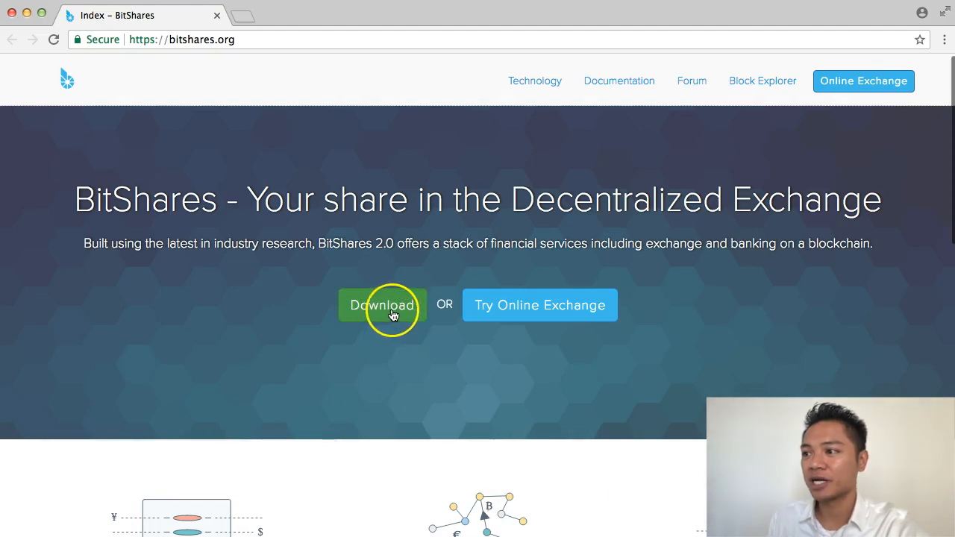
pyautogui.click(382, 305)
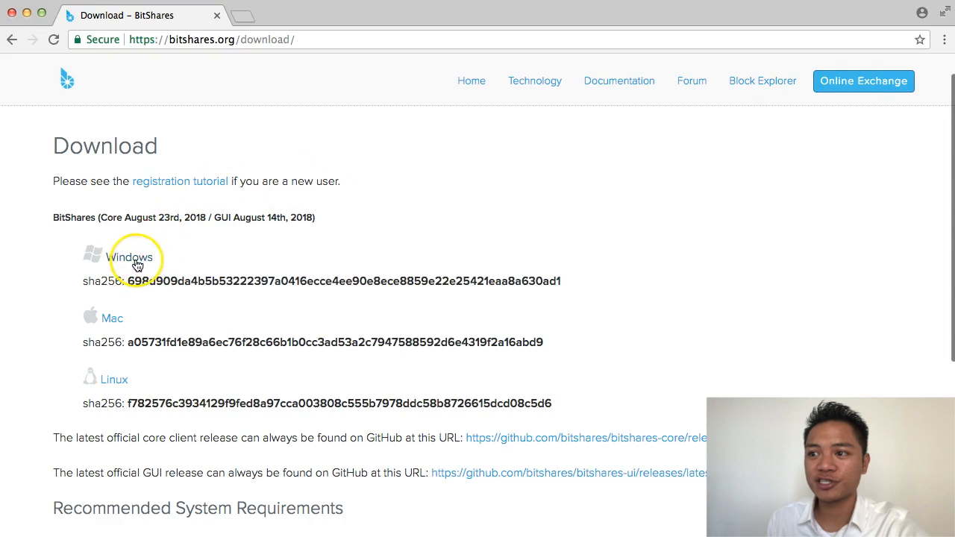
pyautogui.moveTo(176, 262)
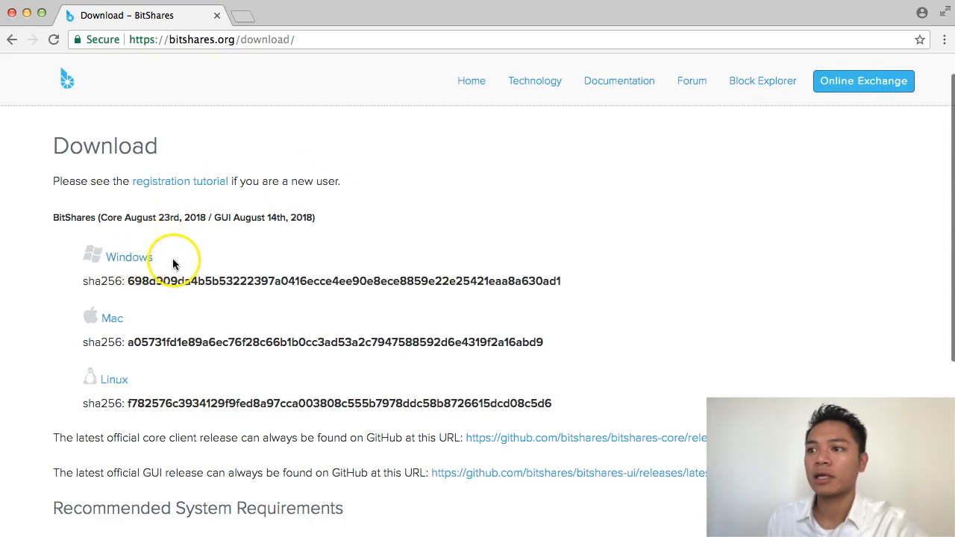
pyautogui.moveTo(114, 388)
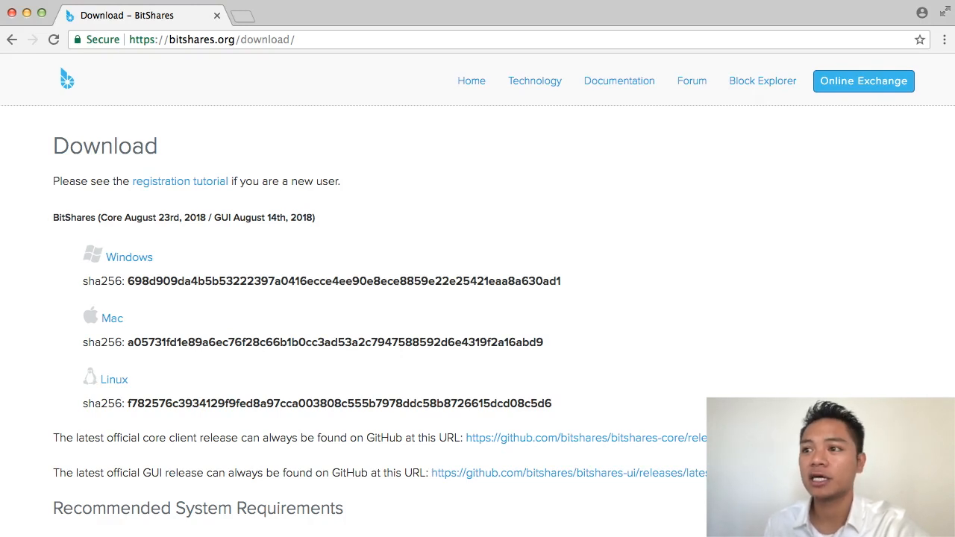
pyautogui.doubleClick(101, 281)
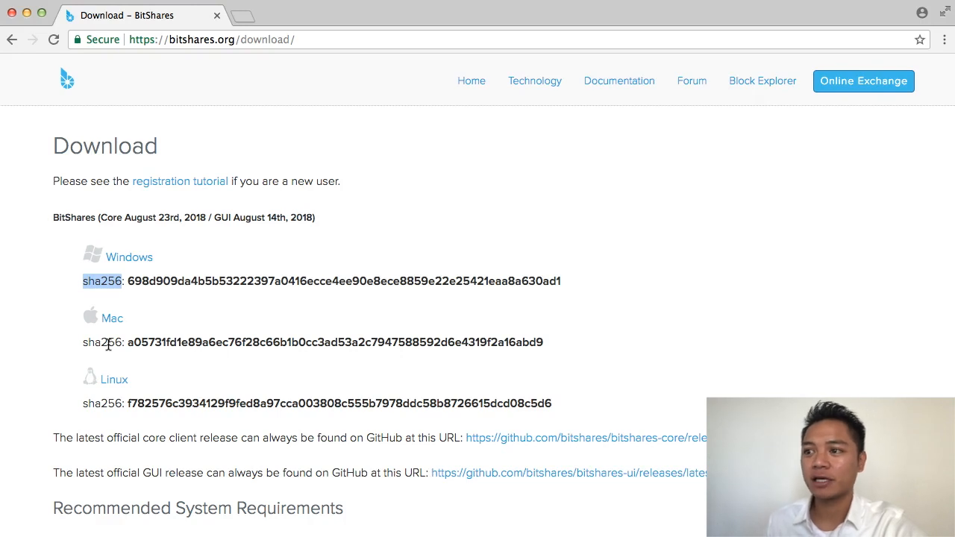
pyautogui.moveTo(155, 320)
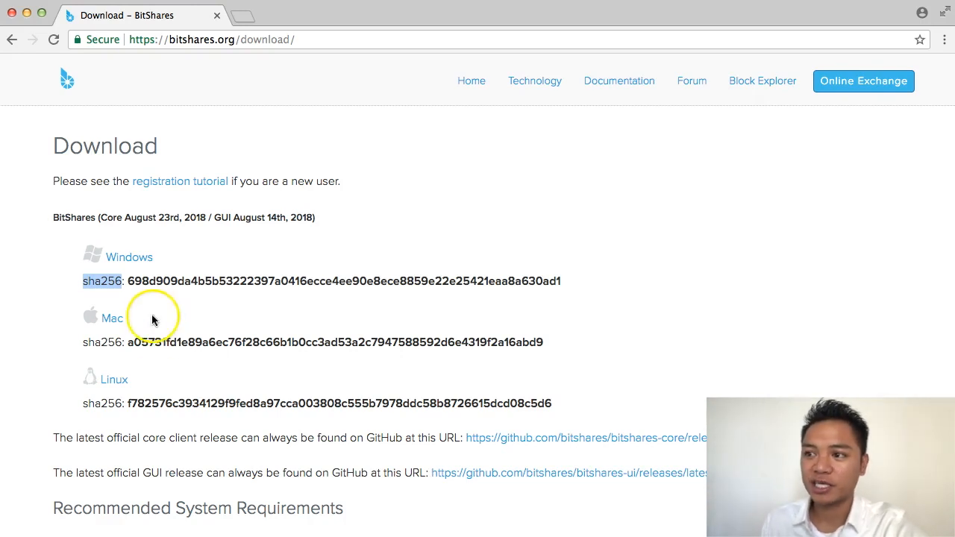
pyautogui.moveTo(108, 344)
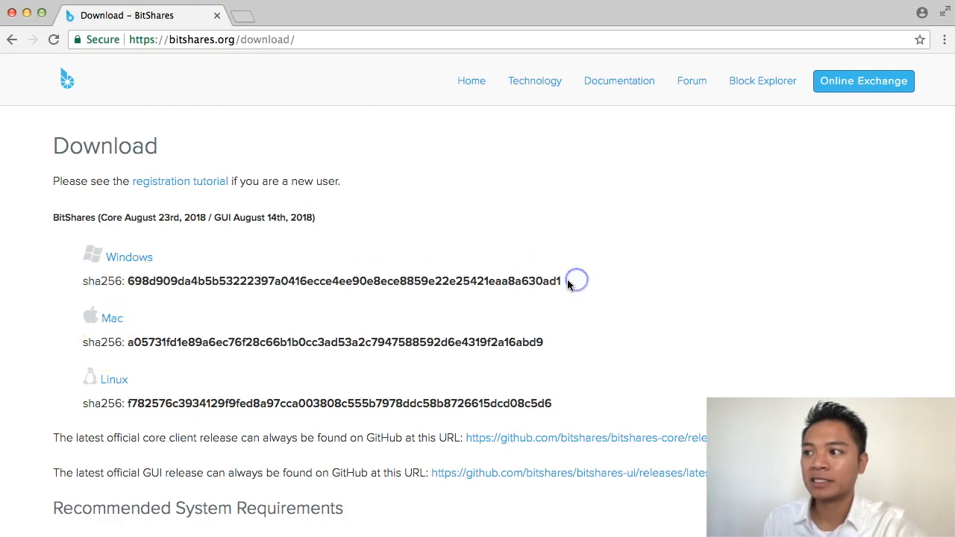
pyautogui.moveTo(594, 286)
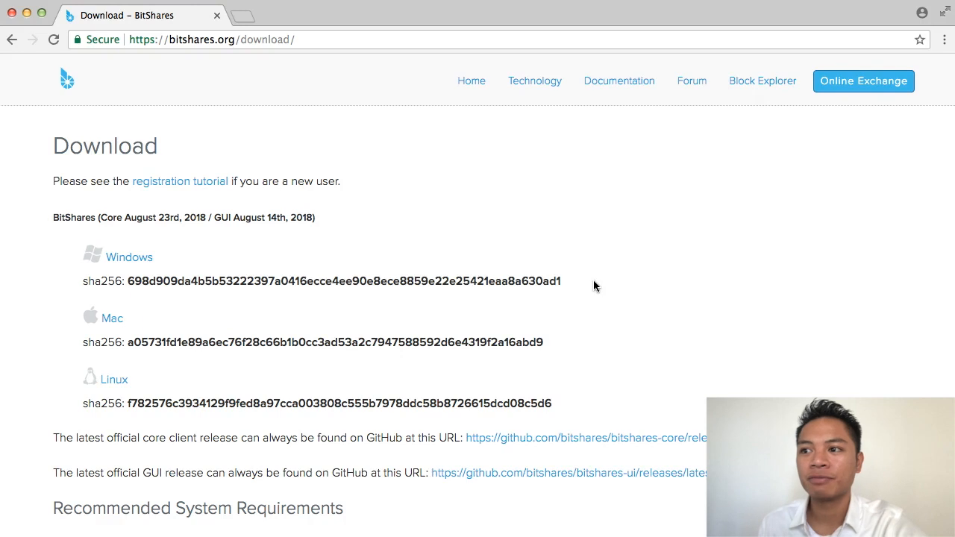
pyautogui.moveTo(114, 318)
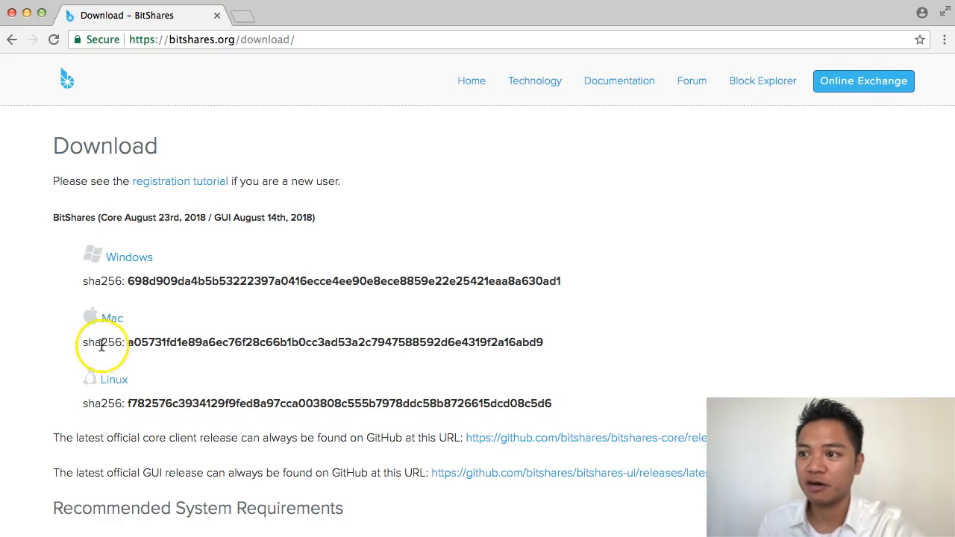
pyautogui.doubleClick(103, 344)
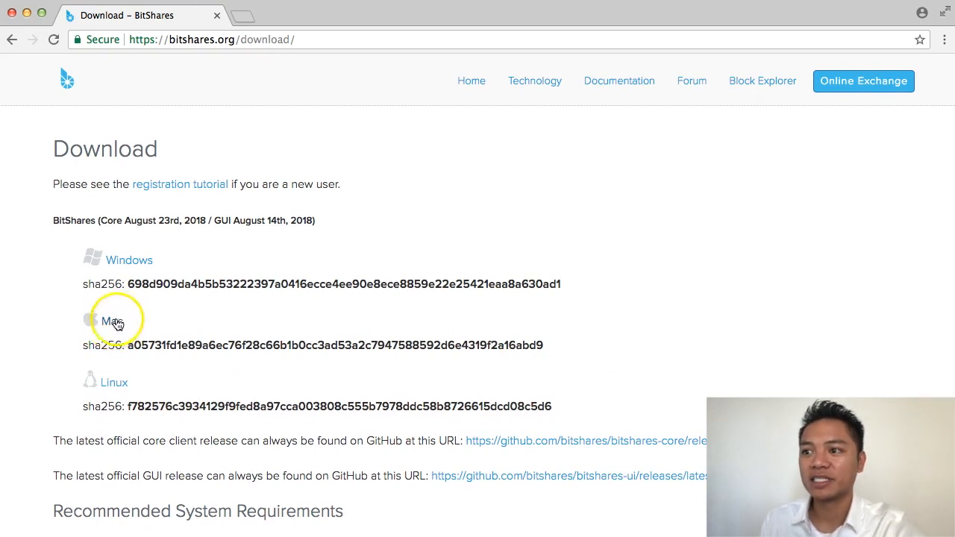
pyautogui.moveTo(117, 331)
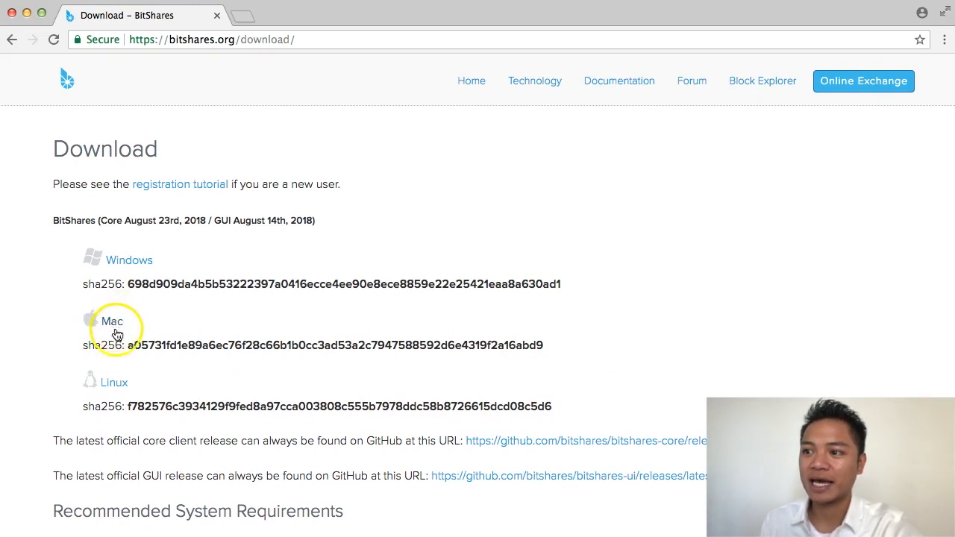
# Download the Mac BitShares-2.0.180 .dmg wallet installer from the bitshares.org Download page.
pyautogui.click(112, 321)
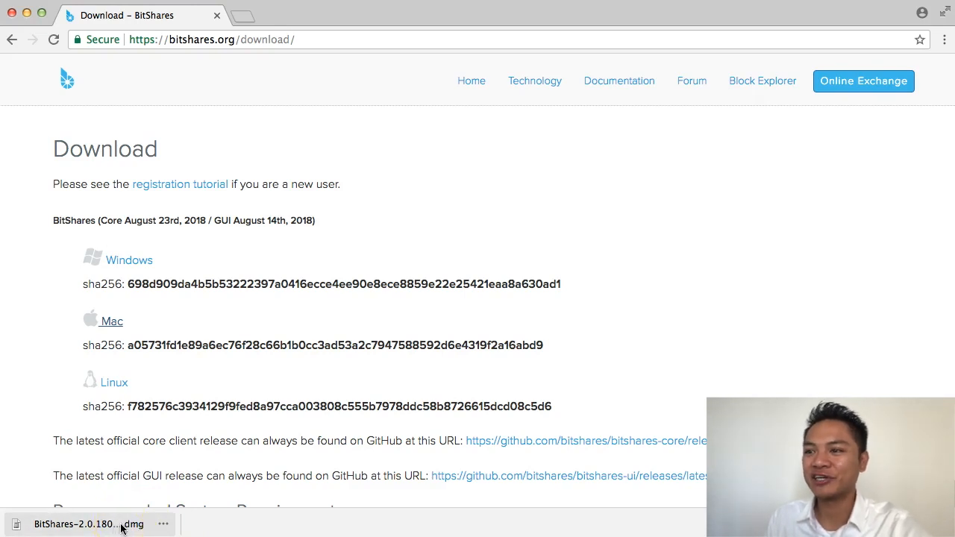
pyautogui.moveTo(71, 531)
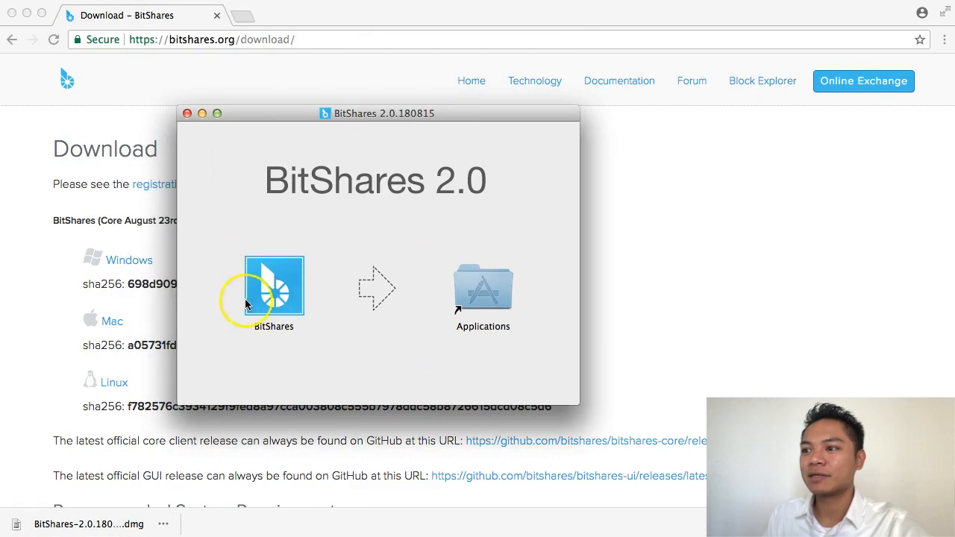
# Launch BitShares from the disk image and accept the Internet-download security warning.
pyautogui.click(275, 287)
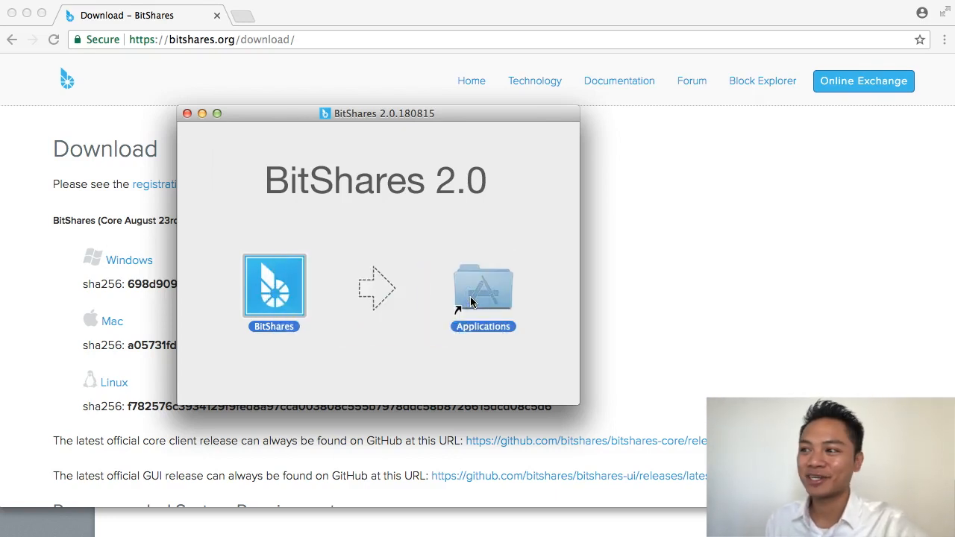
pyautogui.moveTo(361, 340)
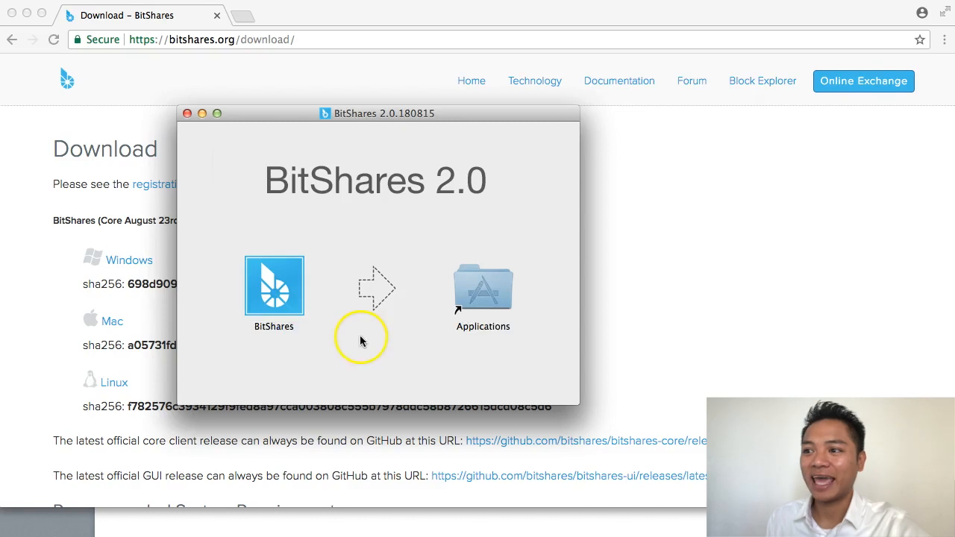
pyautogui.moveTo(355, 342)
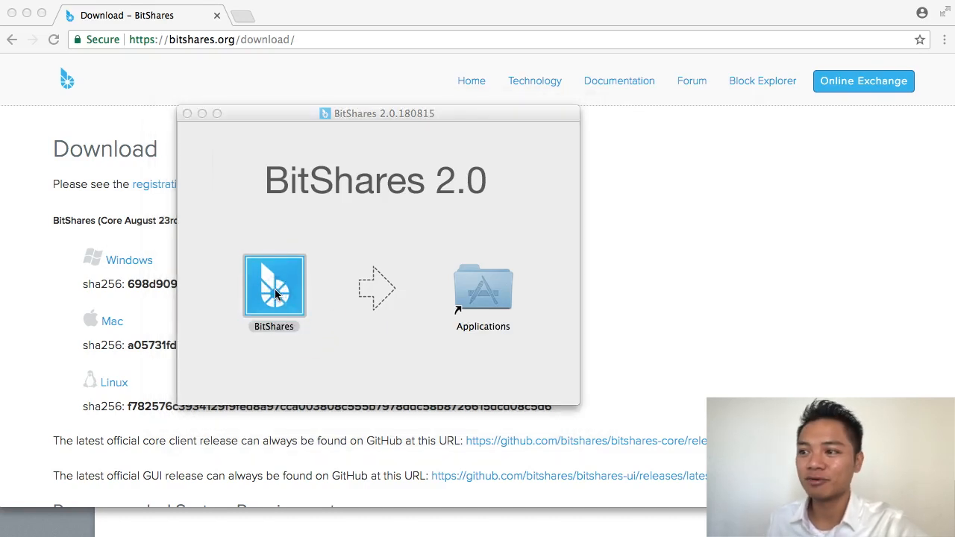
pyautogui.doubleClick(274, 286)
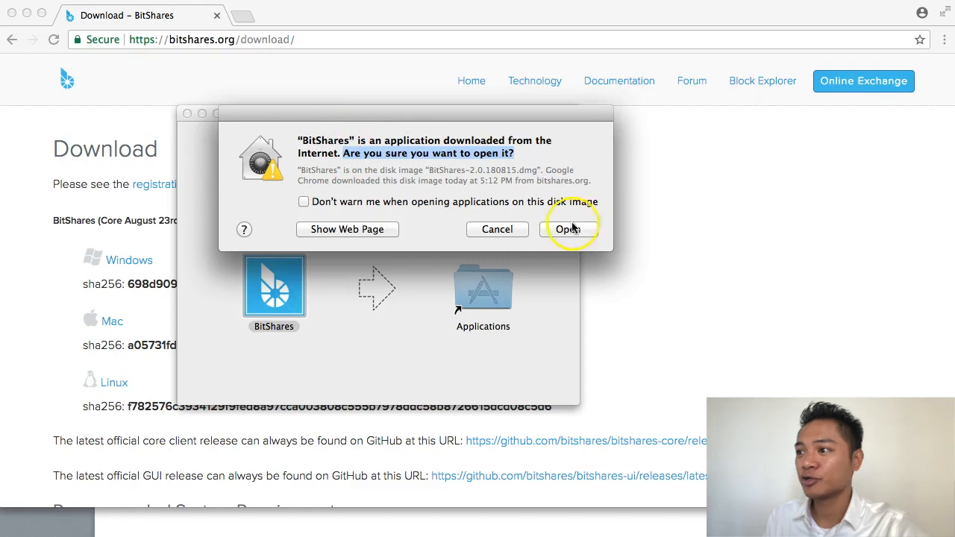
pyautogui.moveTo(582, 236)
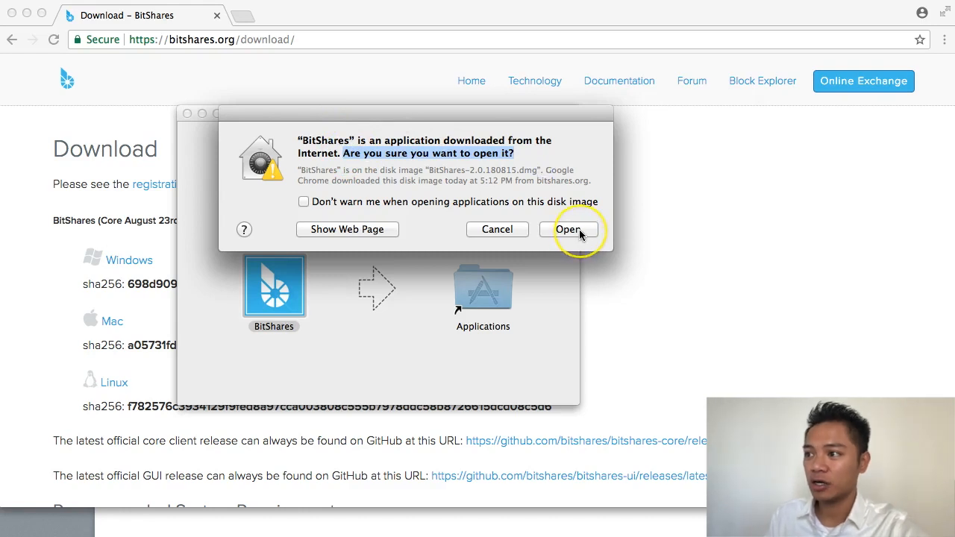
pyautogui.click(570, 230)
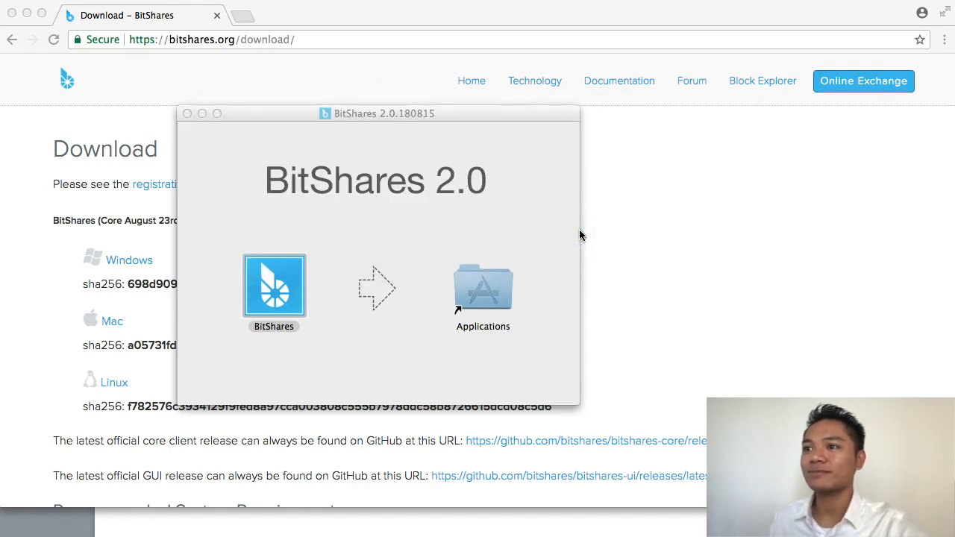
# Launch BitShares from the disk image so the Create Account welcome screen appears.
pyautogui.doubleClick(275, 286)
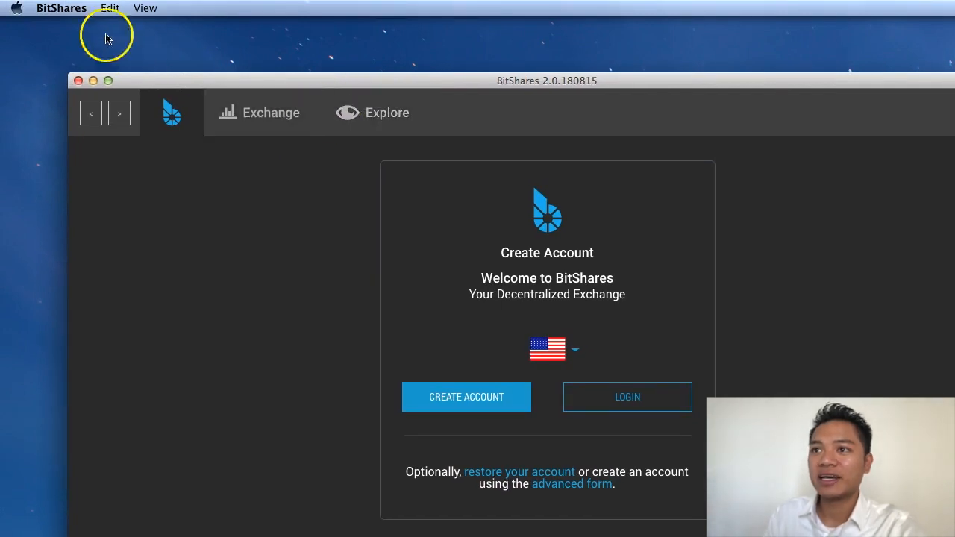
pyautogui.moveTo(67, 22)
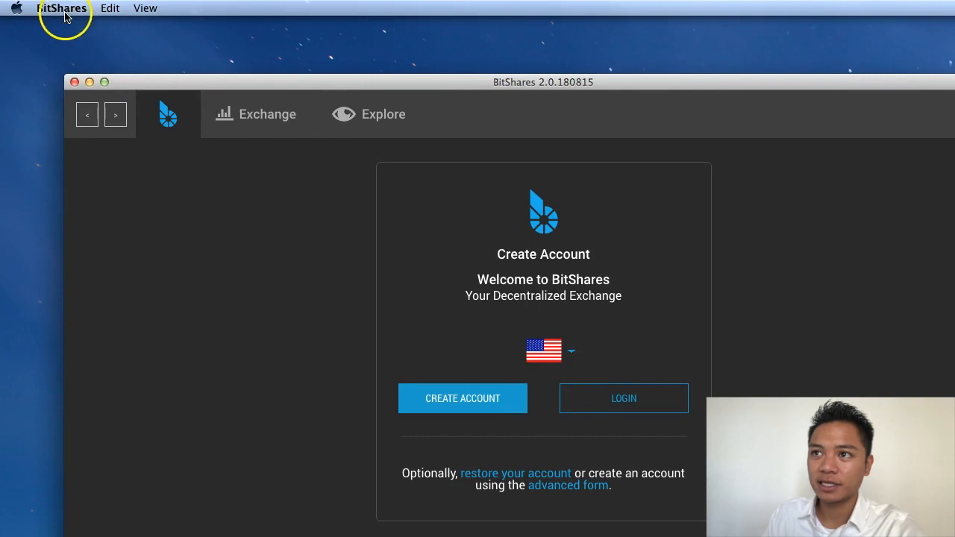
# Quit the BitShares wallet and close the disk image and browser windows.
pyautogui.click(61, 9)
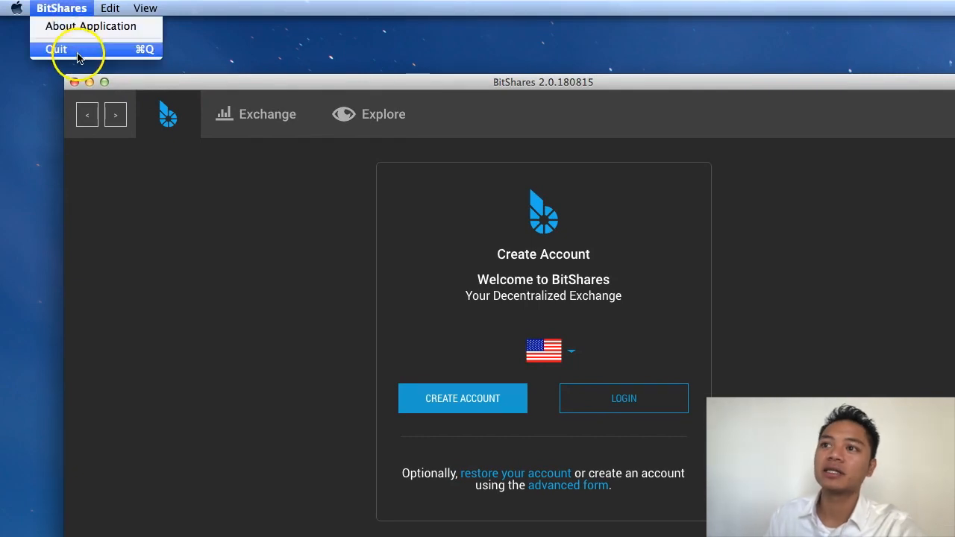
pyautogui.moveTo(72, 53)
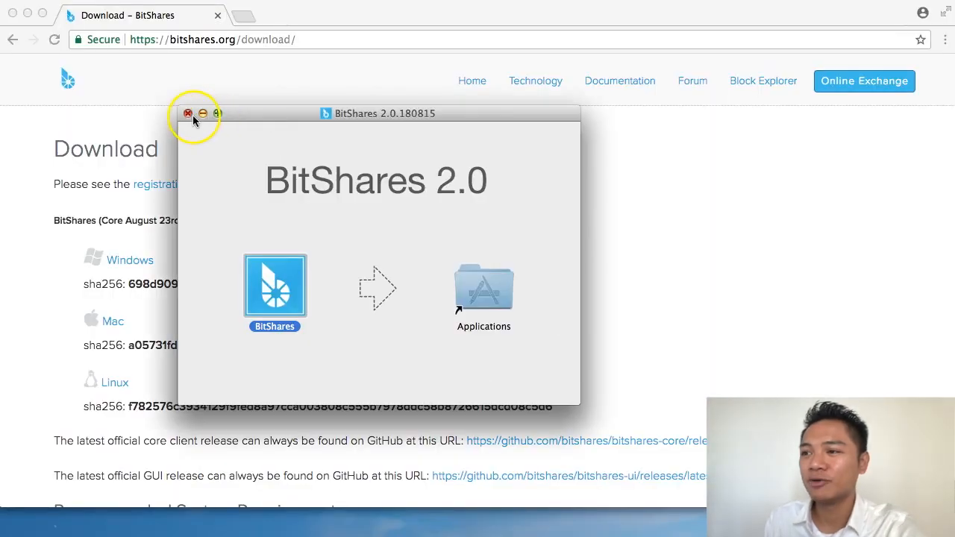
pyautogui.click(188, 114)
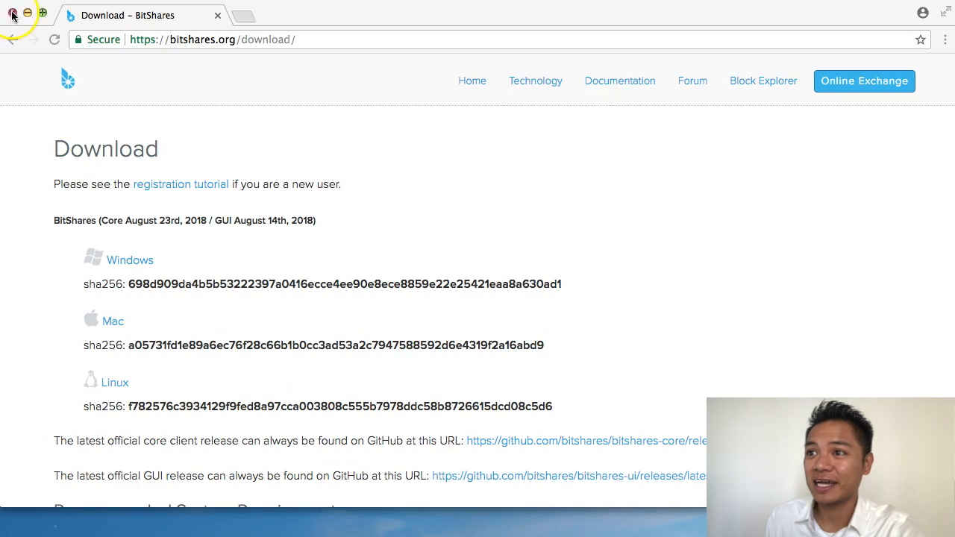
pyautogui.click(9, 15)
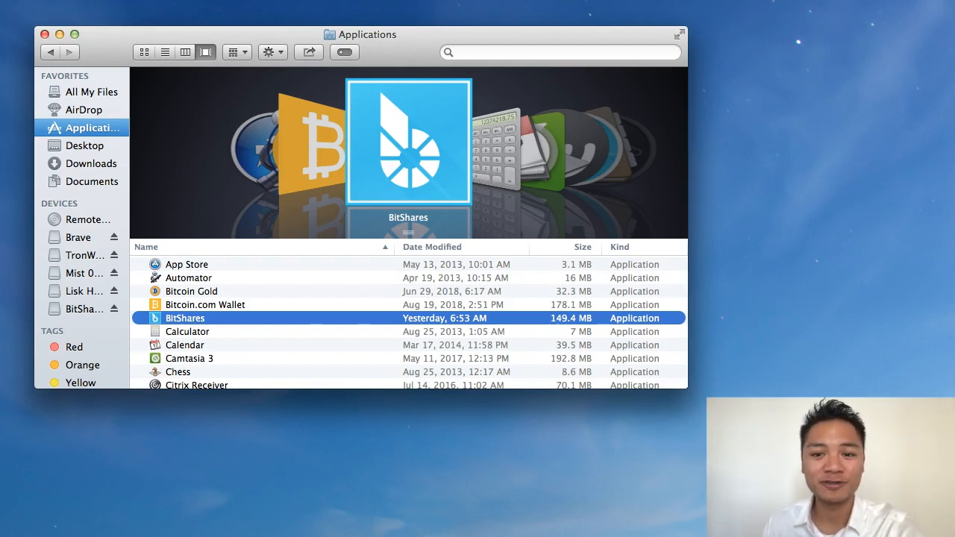
pyautogui.moveTo(296, 316)
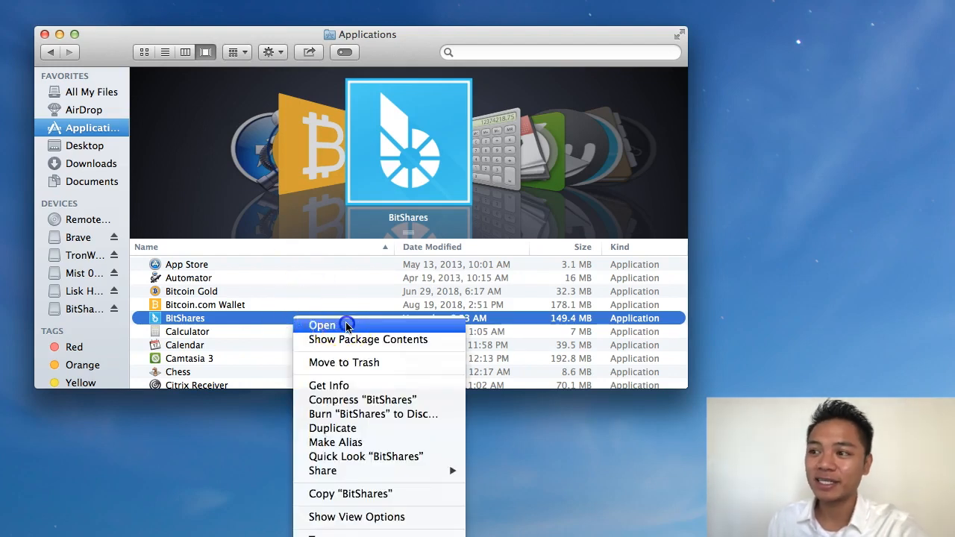
# Launch BitShares from Finder's Applications folder, accepting the download warning, to reach the welcome screen.
pyautogui.click(322, 325)
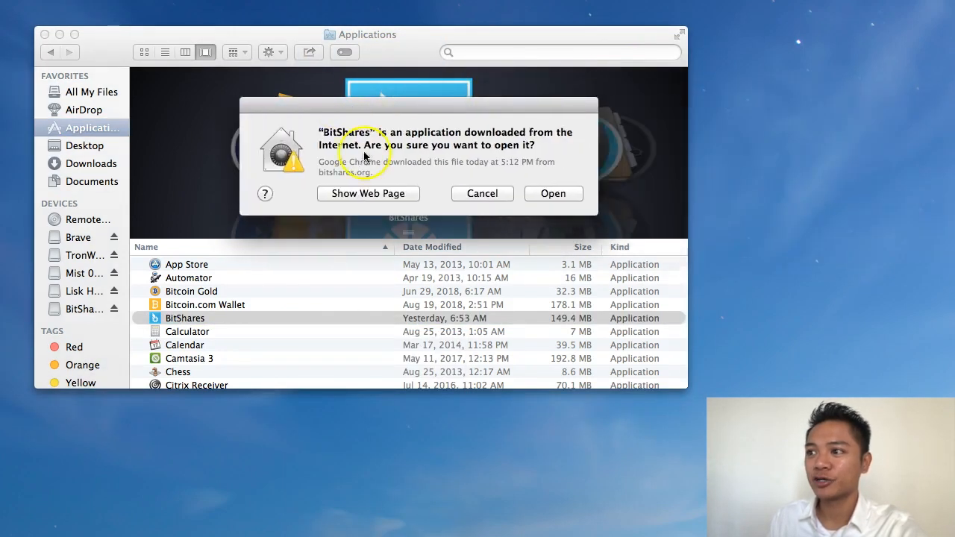
pyautogui.click(552, 194)
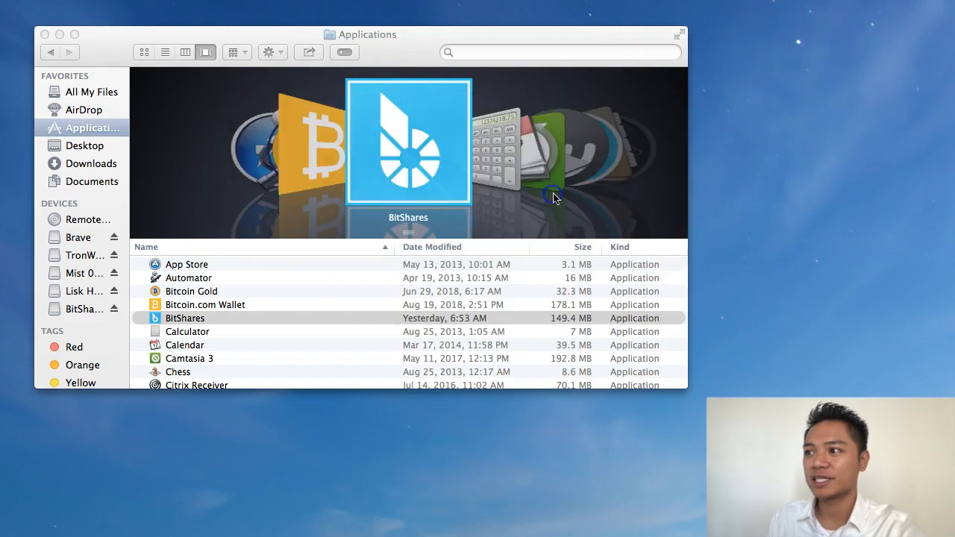
pyautogui.doubleClick(185, 318)
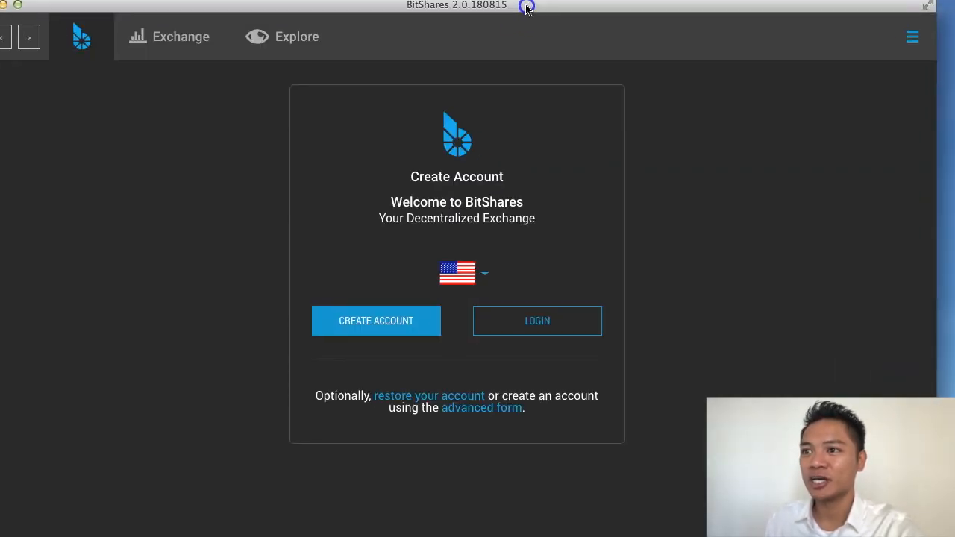